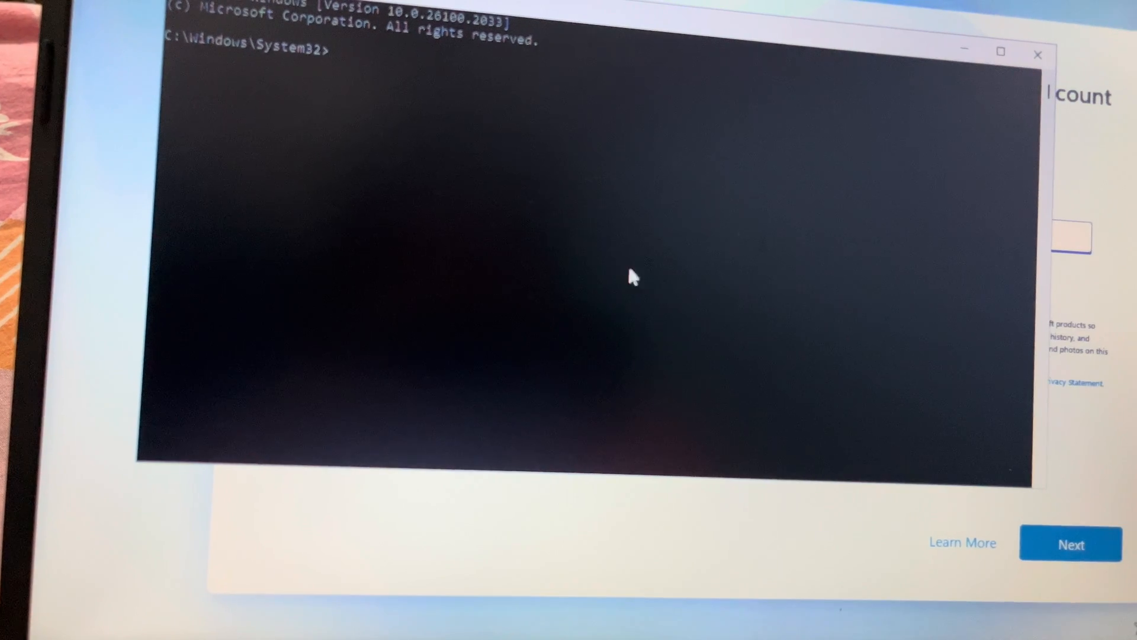
Run oobe\bypassnro in Command Prompt to remove the network requirement and restart setup.
{"action": "type", "text": "oobe\\bypassnro"}
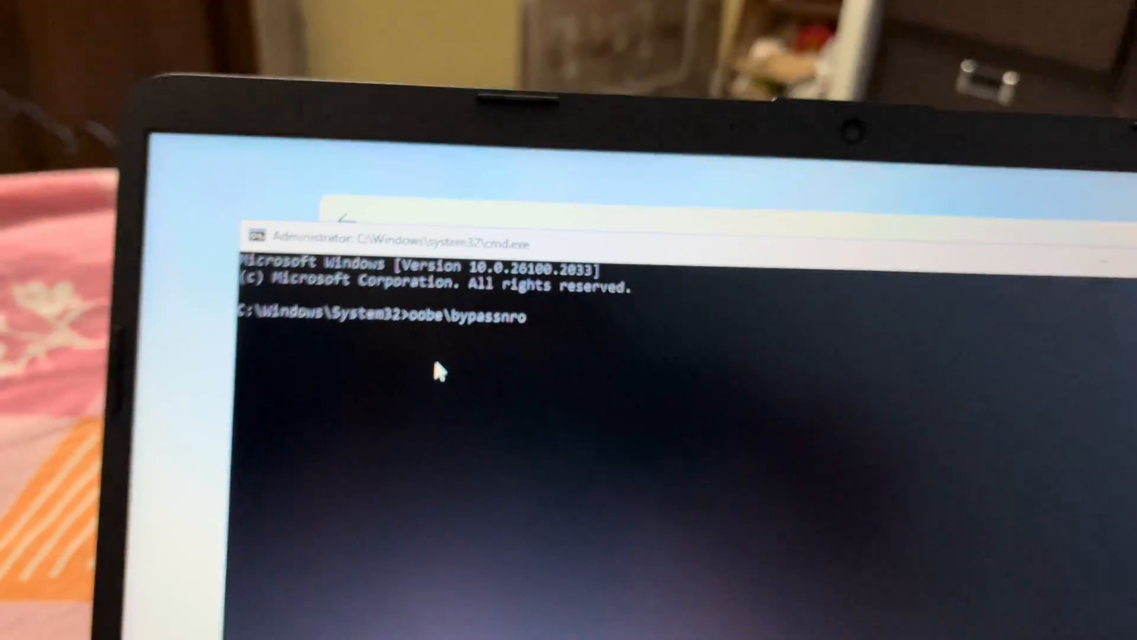
{"action": "key", "text": "enter"}
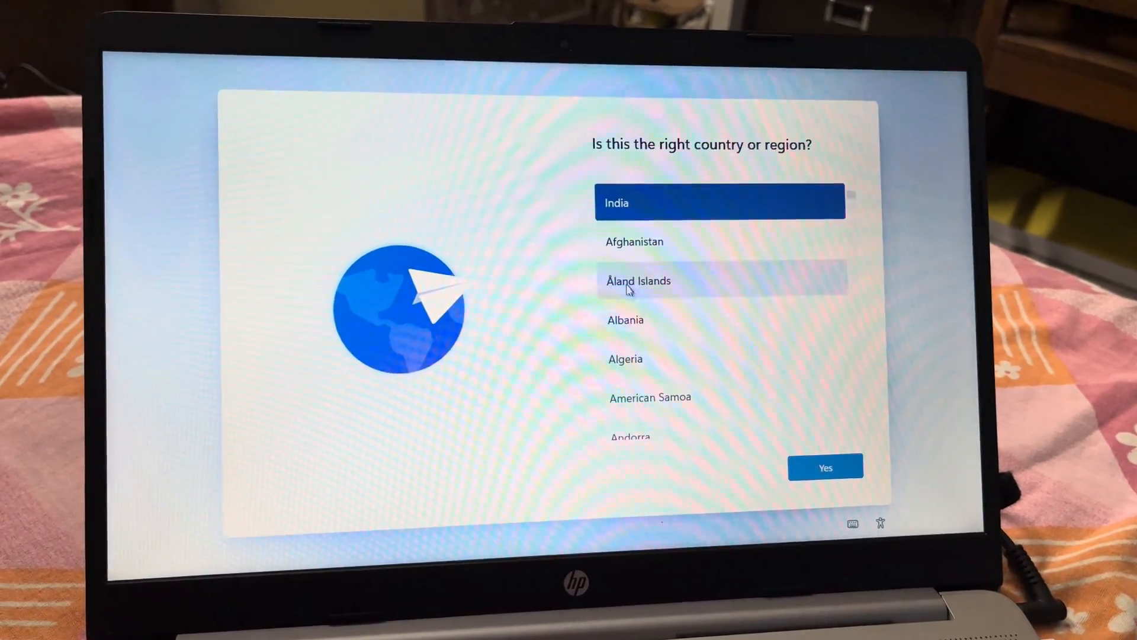
Confirm India as region, select English (India) keyboard layout, and skip a second layout.
{"action": "left_click", "coordinate": [826, 466]}
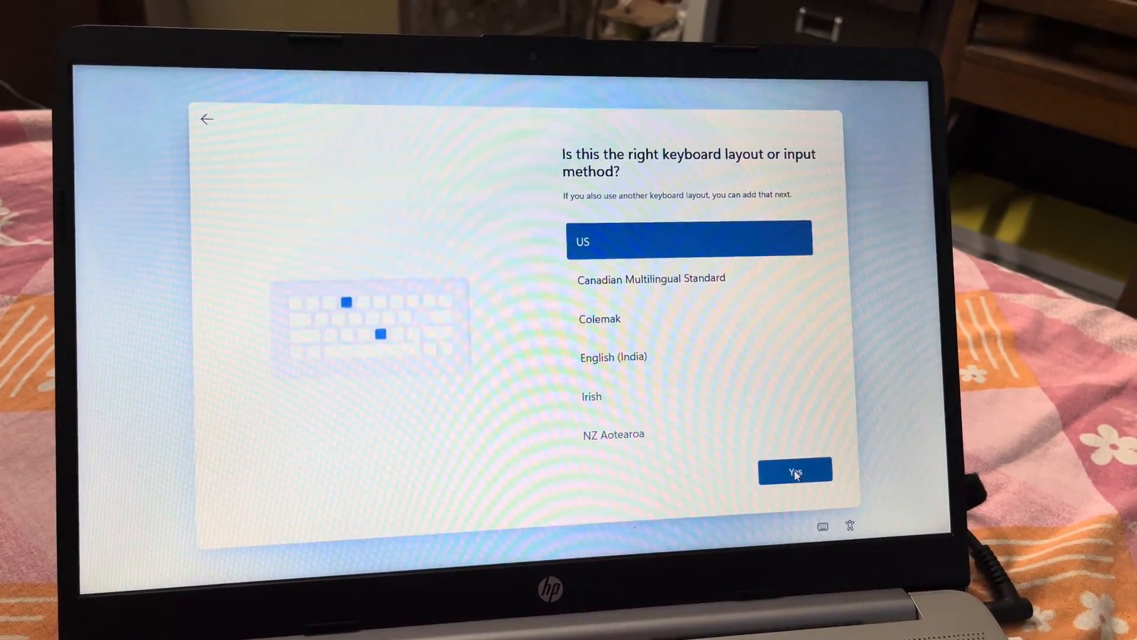
{"action": "left_click", "coordinate": [613, 357]}
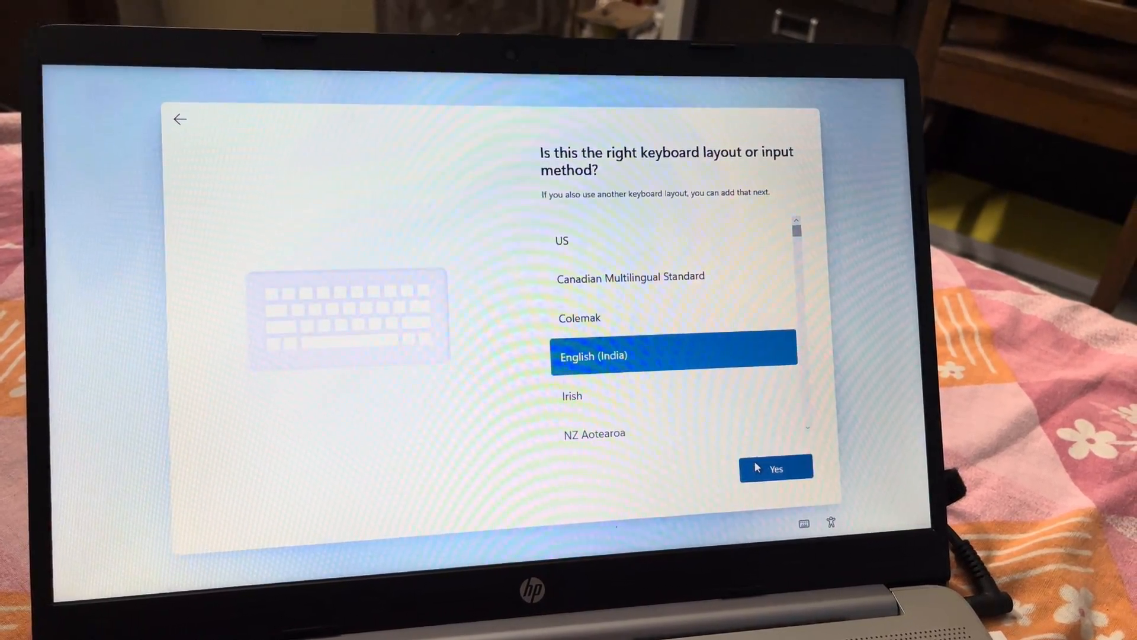
{"action": "left_click", "coordinate": [775, 468]}
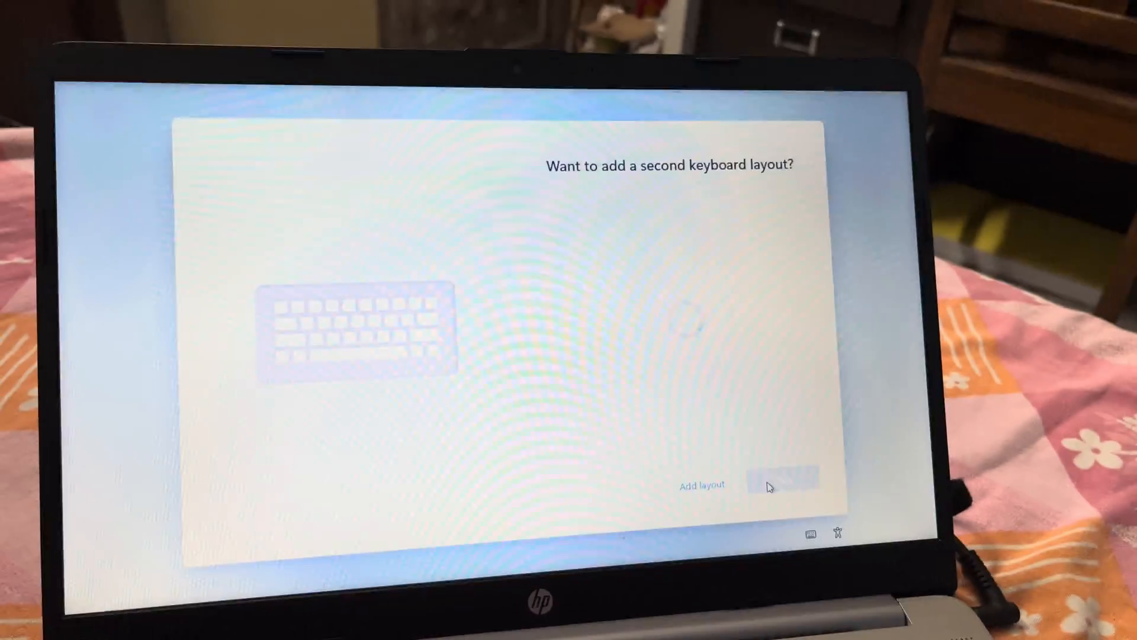
{"action": "left_click", "coordinate": [783, 480]}
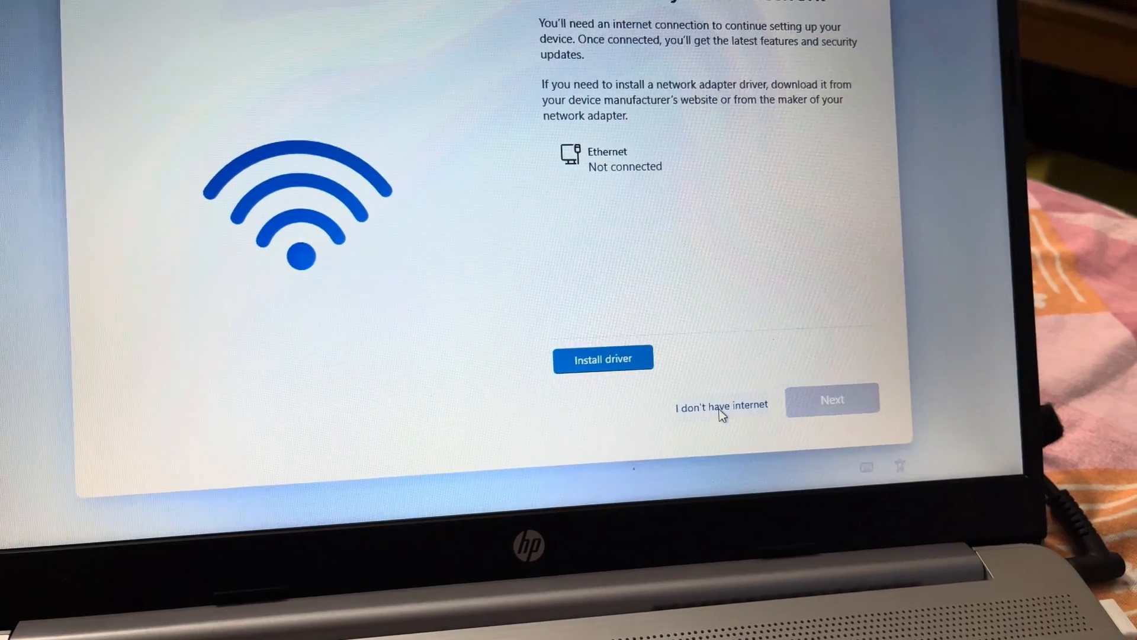
Choose 'I don't have internet' on the network page to continue offline.
{"action": "left_click", "coordinate": [720, 404]}
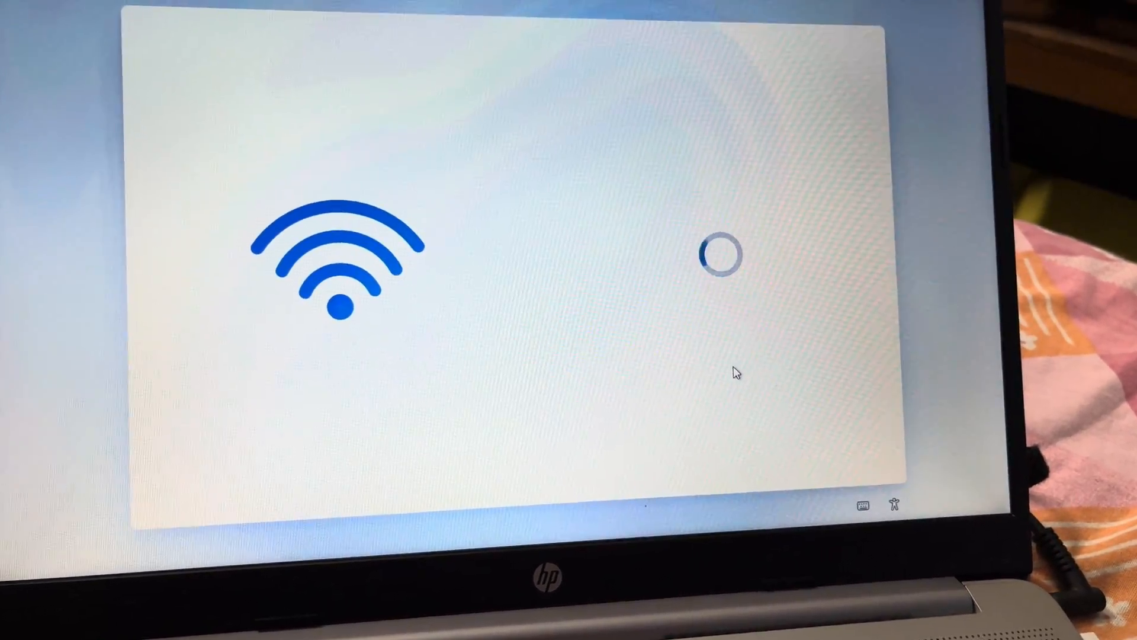